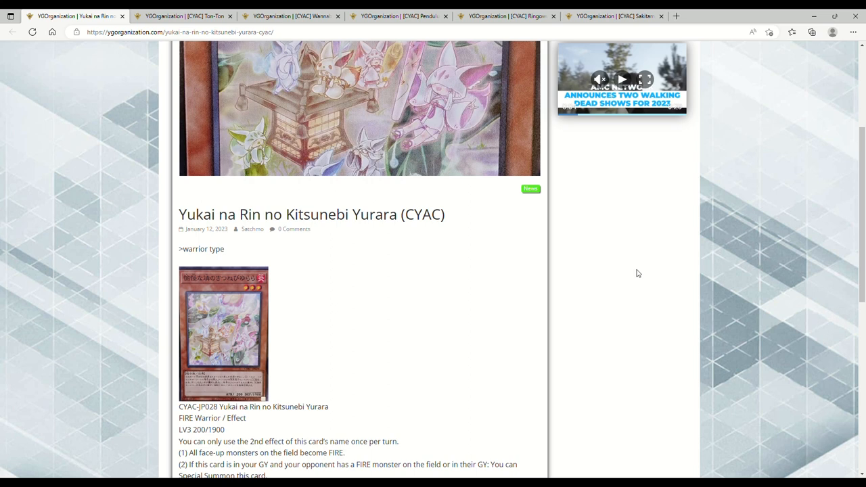
mouse_move(479, 260)
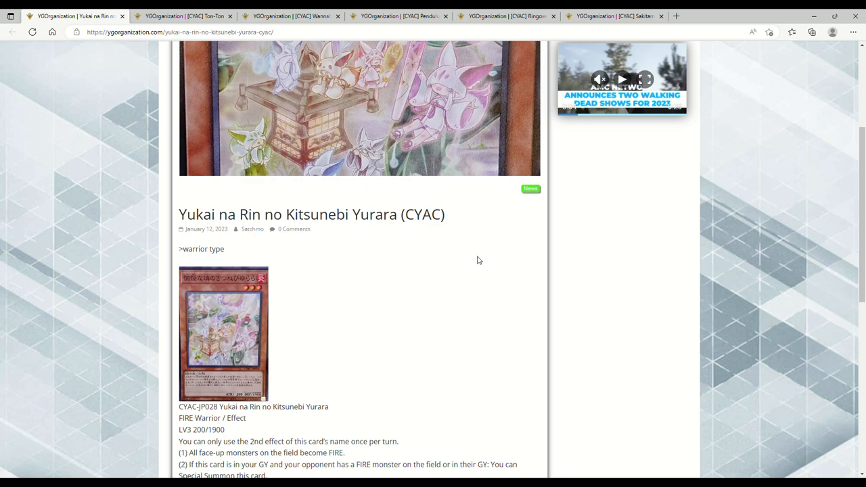
Read the Yukai na Rin no Kitsunebi Yurara article down to its effect text and author box
scroll("down", 3)
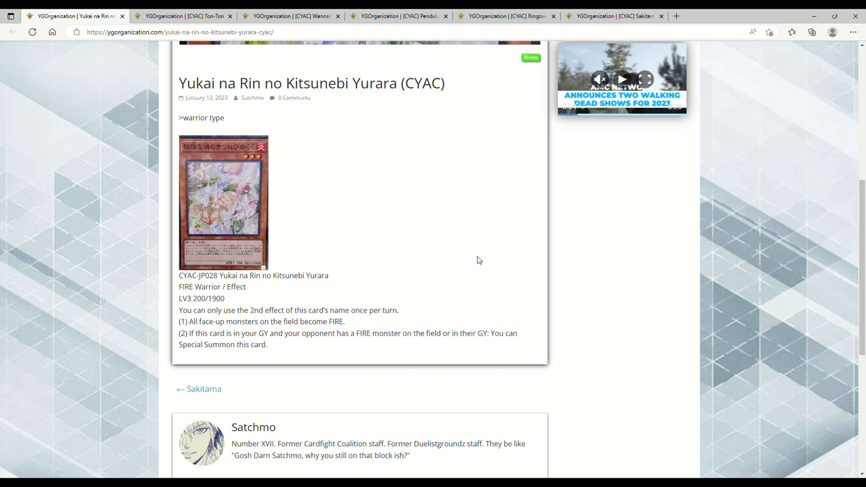
mouse_move(487, 257)
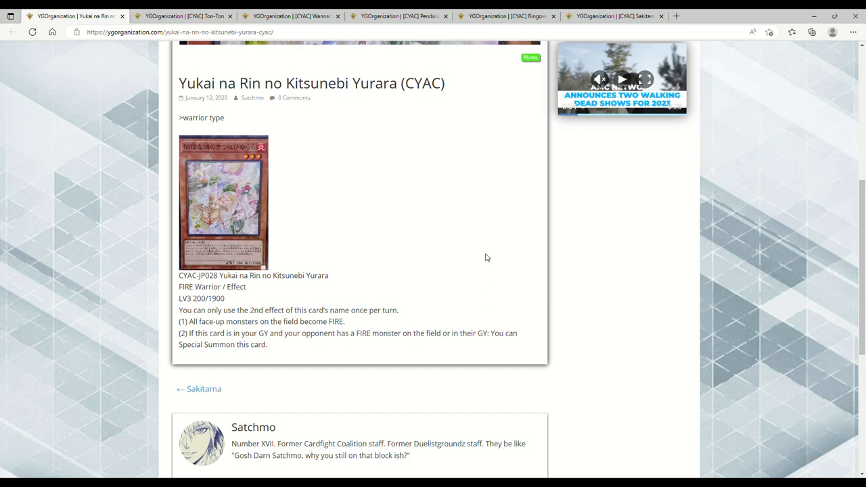
scroll("down", 3)
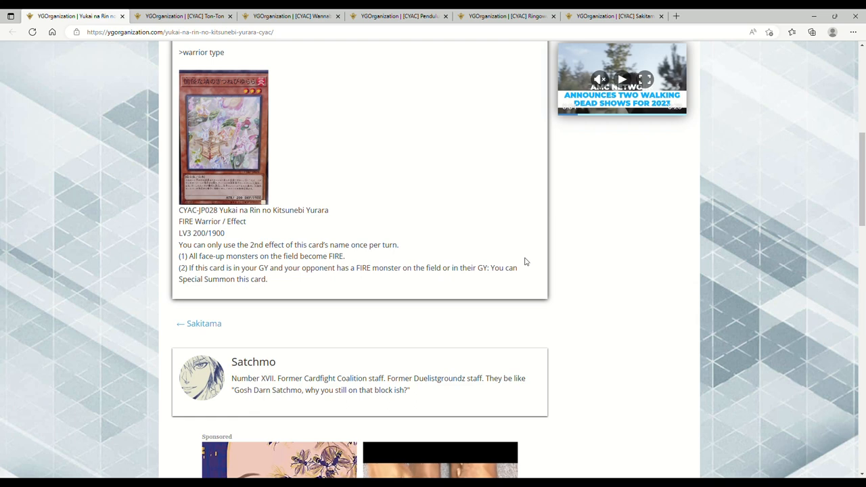
mouse_move(409, 121)
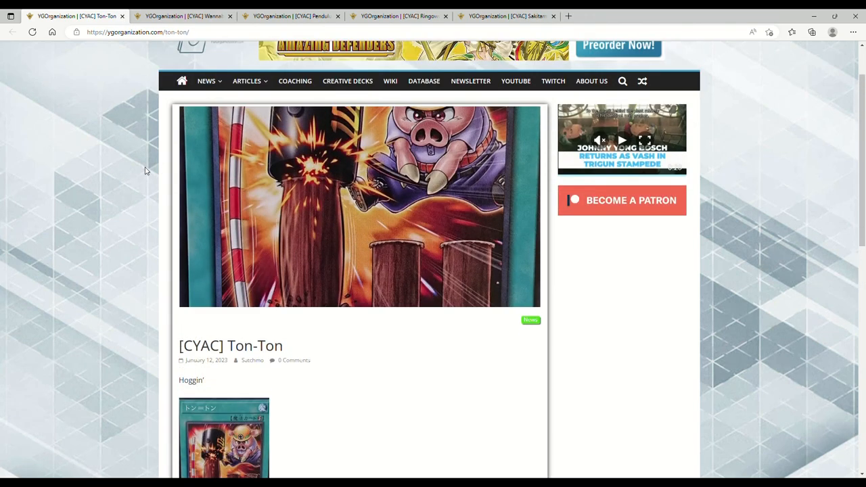
Read the Ton-Ton article down to its Quick-Play Spell effects and translation note
scroll("down", 3)
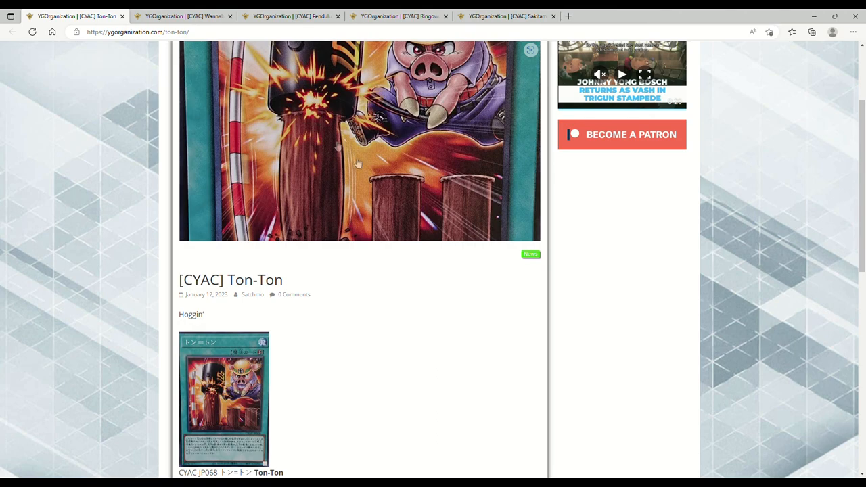
mouse_move(340, 205)
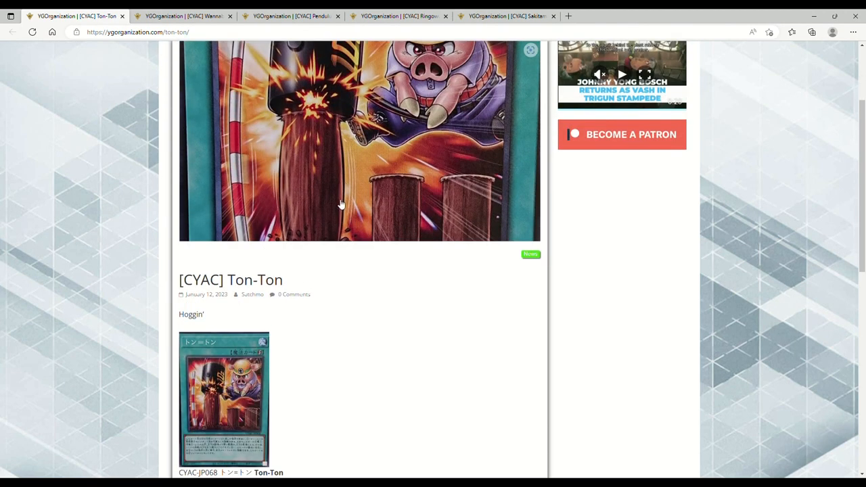
scroll("down", 3)
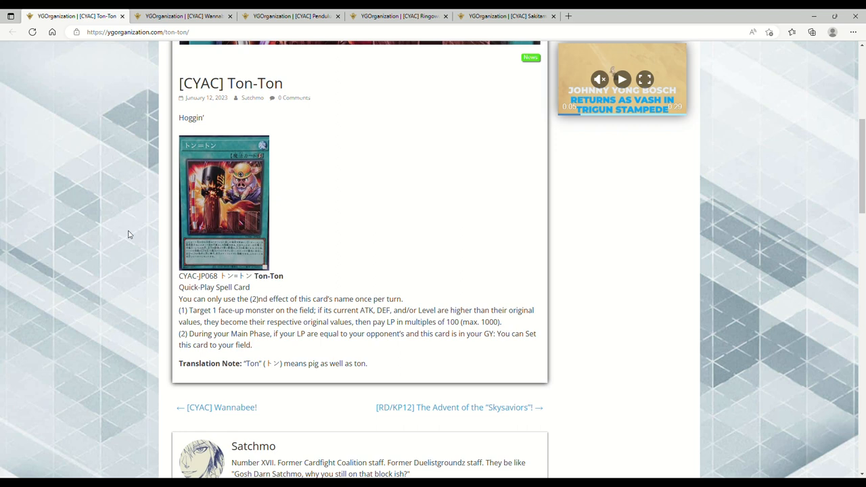
mouse_move(117, 241)
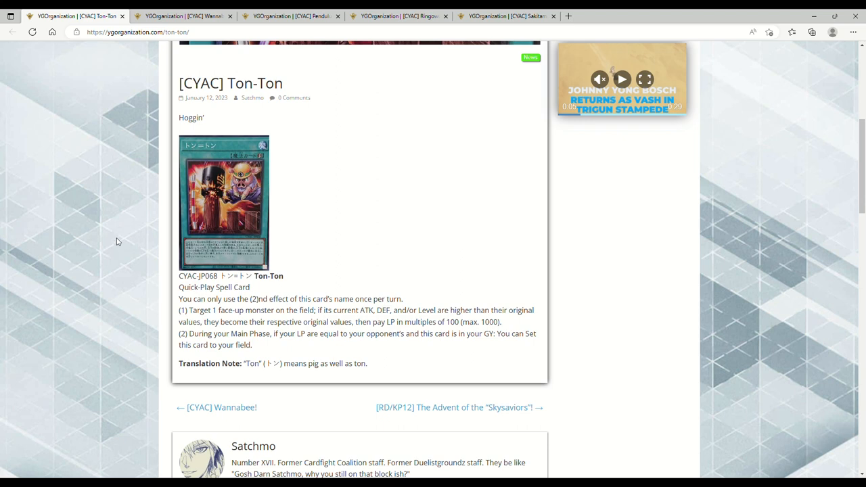
mouse_move(181, 98)
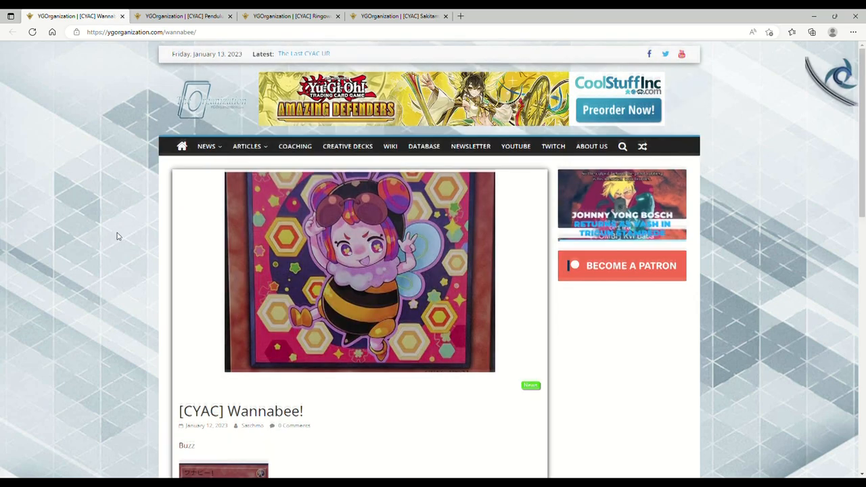
Scroll through the remaining articles to reach the Pendulumoon reveal's card effects
scroll("down", 3)
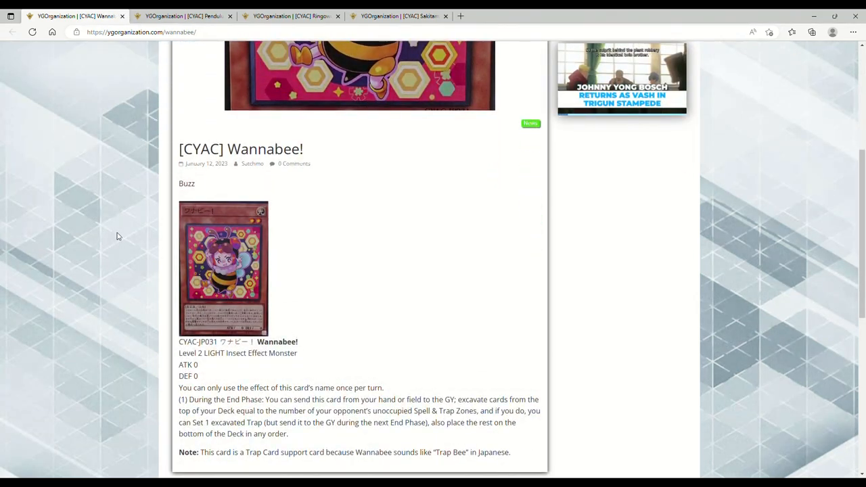
double_click(186, 184)
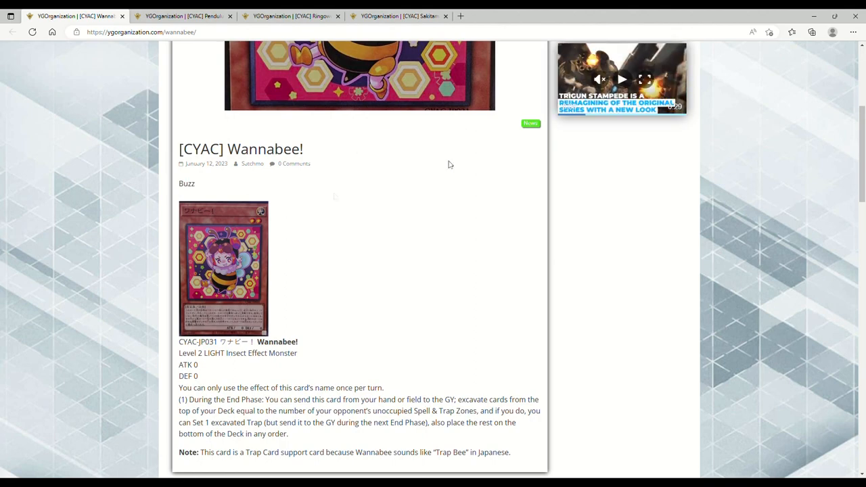
scroll("down", 3)
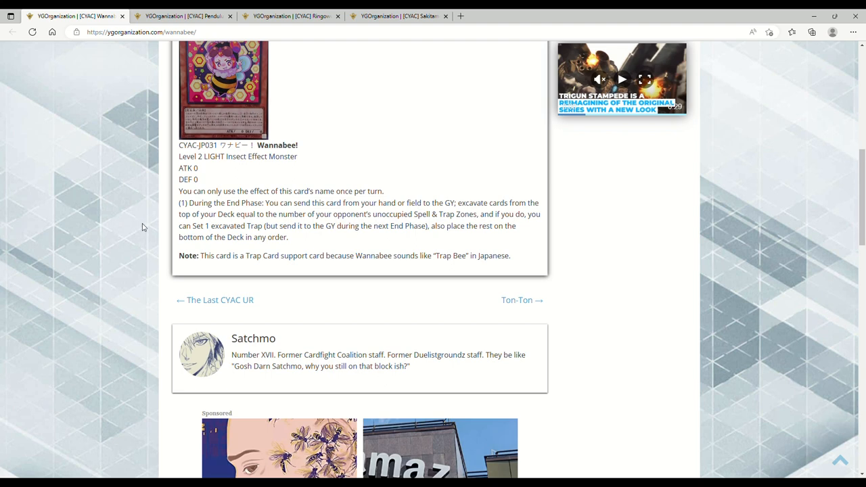
mouse_move(115, 254)
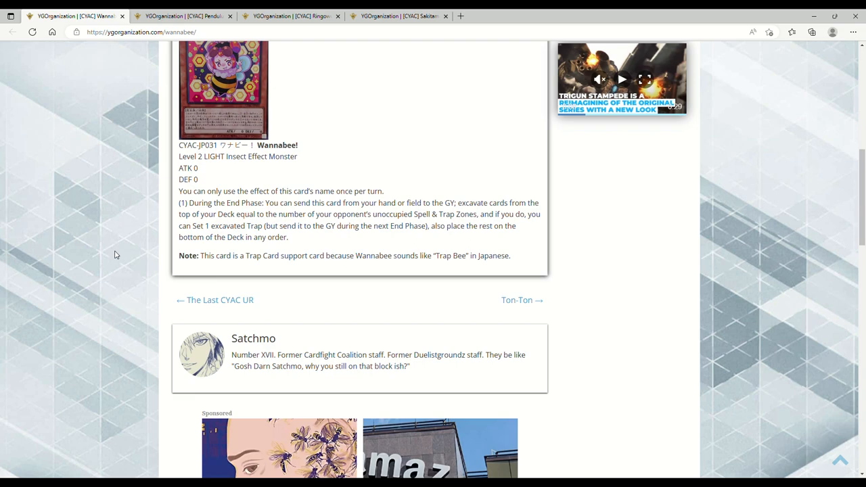
scroll("up", 3)
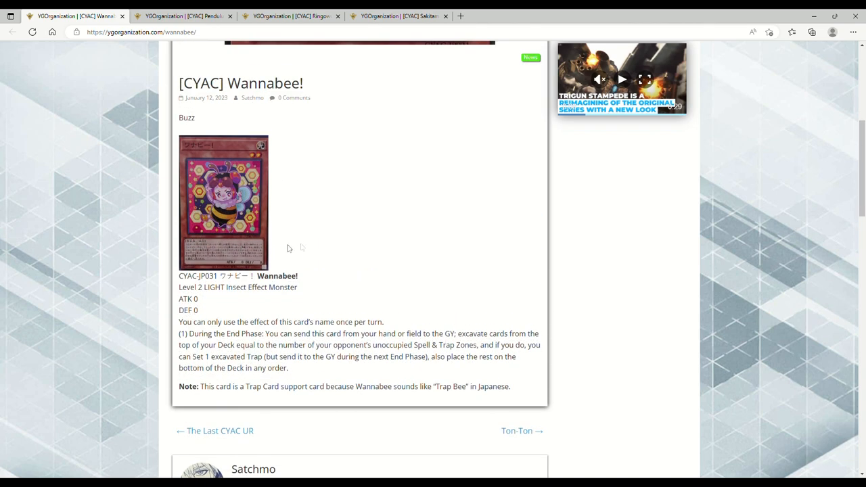
mouse_move(285, 160)
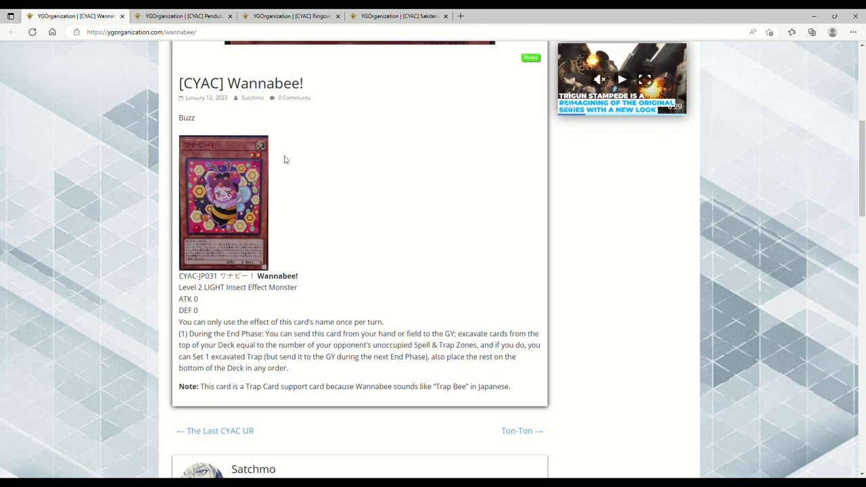
scroll("up", 3)
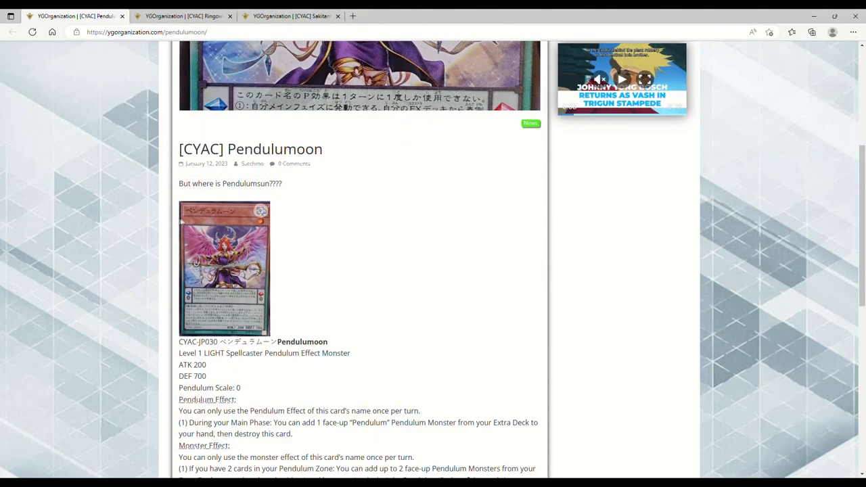
Scroll through the Pendulumoon post until the Ringowurm the Hundred Apple Dragon reveal shows
scroll("down", 3)
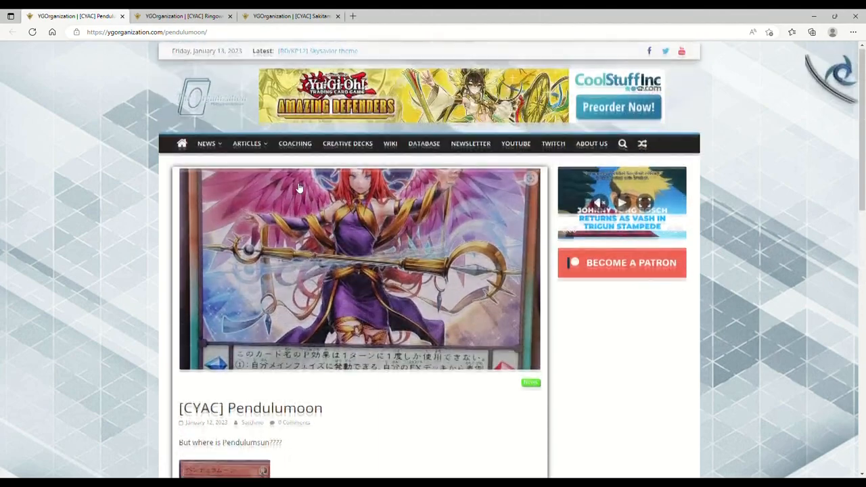
scroll("down", 3)
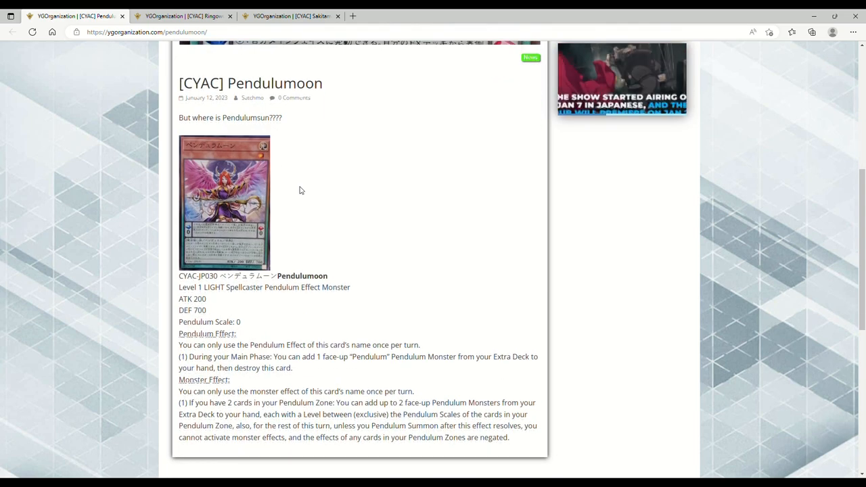
scroll("down", 3)
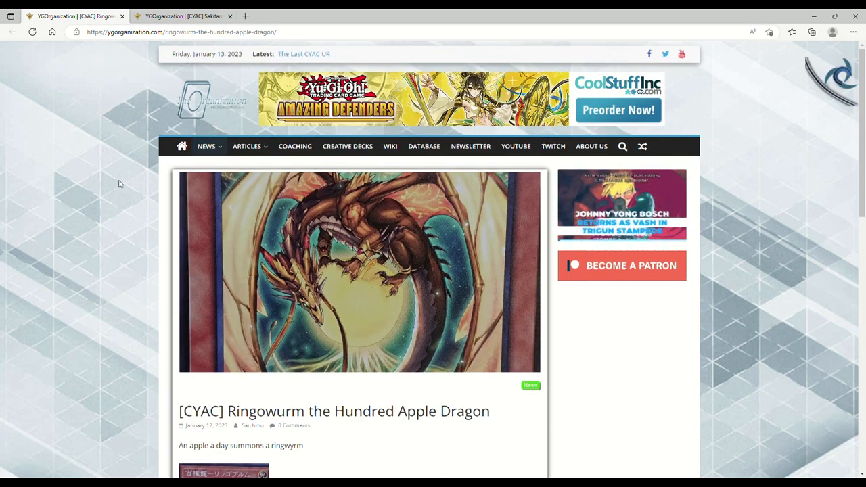
scroll("down", 3)
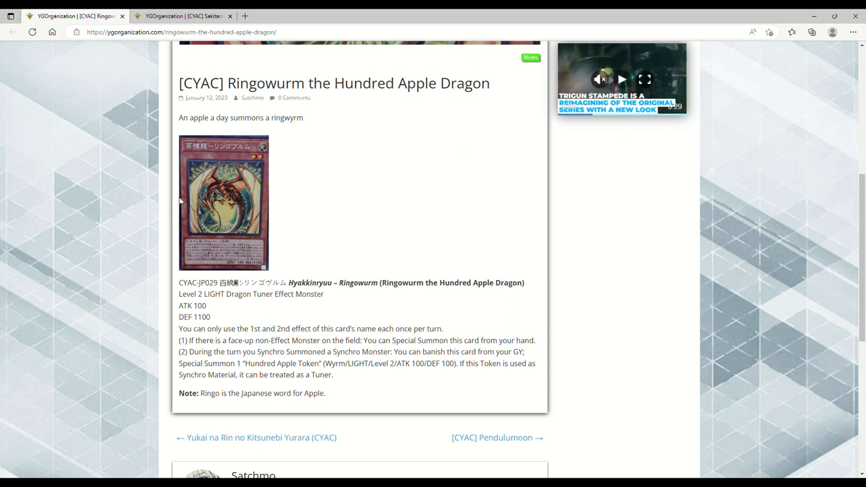
scroll("down", 3)
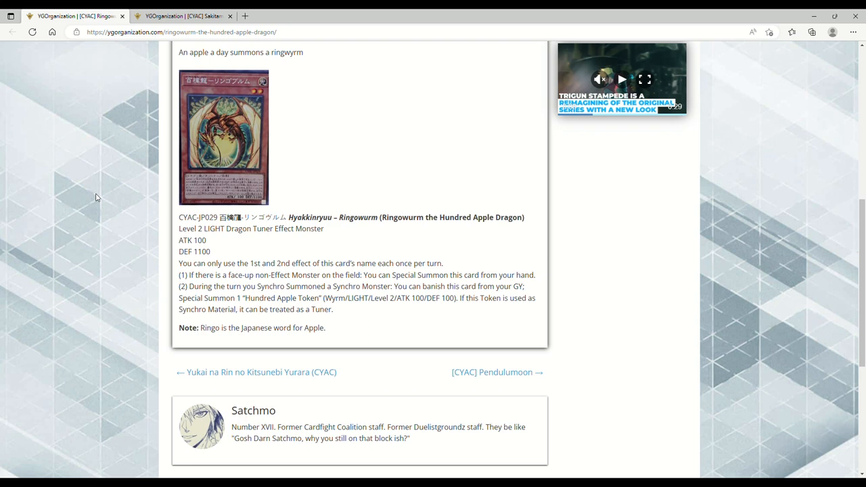
mouse_move(111, 210)
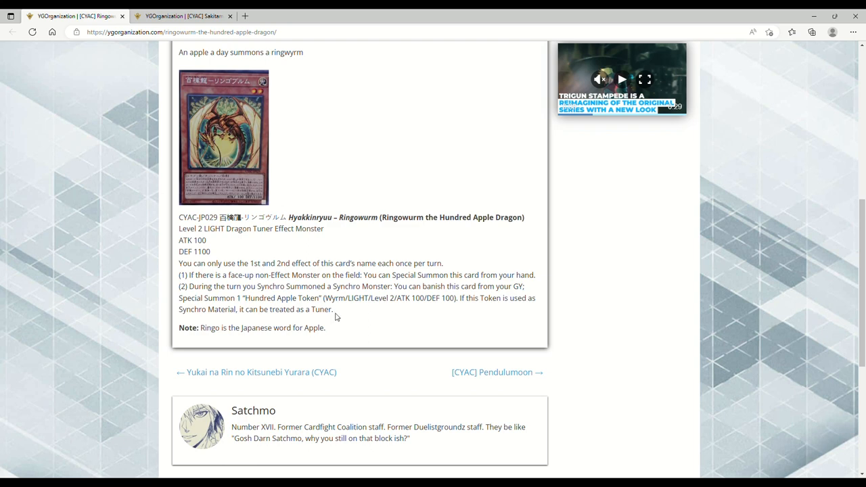
left_click_drag(178, 263, 333, 309)
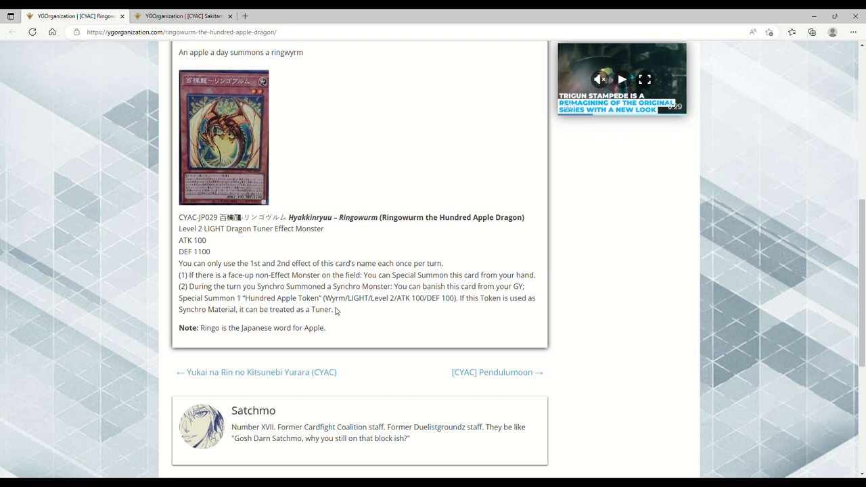
mouse_move(254, 297)
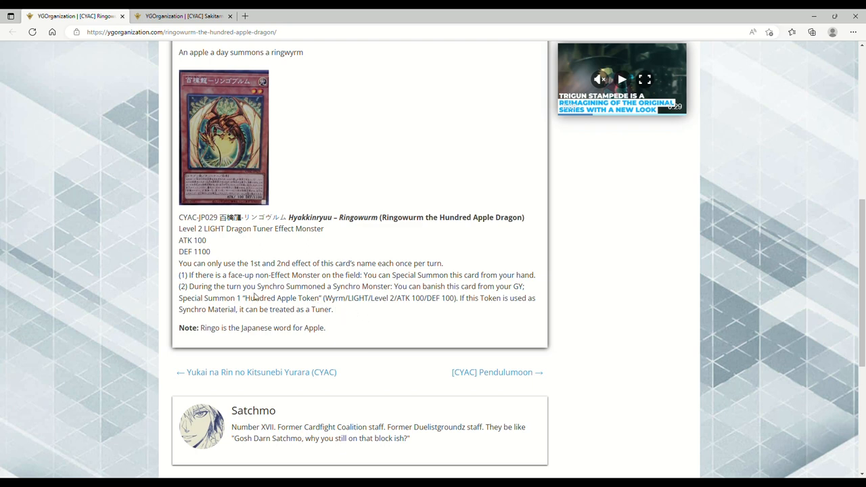
left_click_drag(179, 274, 325, 327)
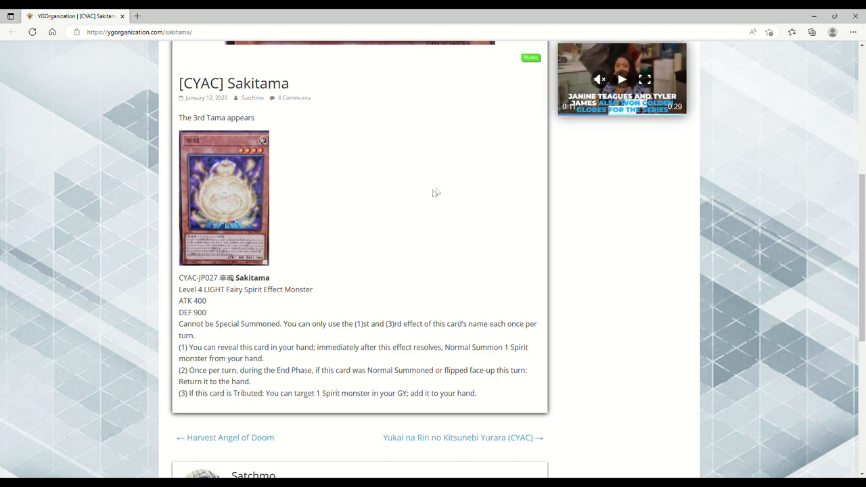
mouse_move(433, 193)
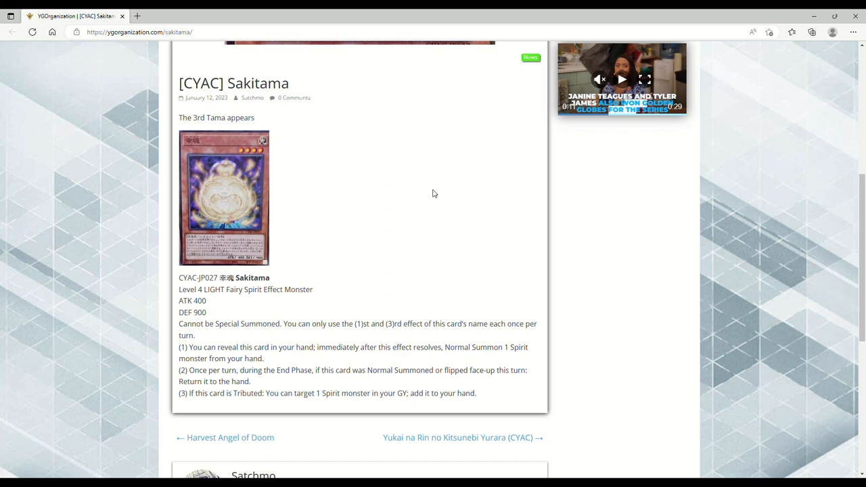
mouse_move(424, 228)
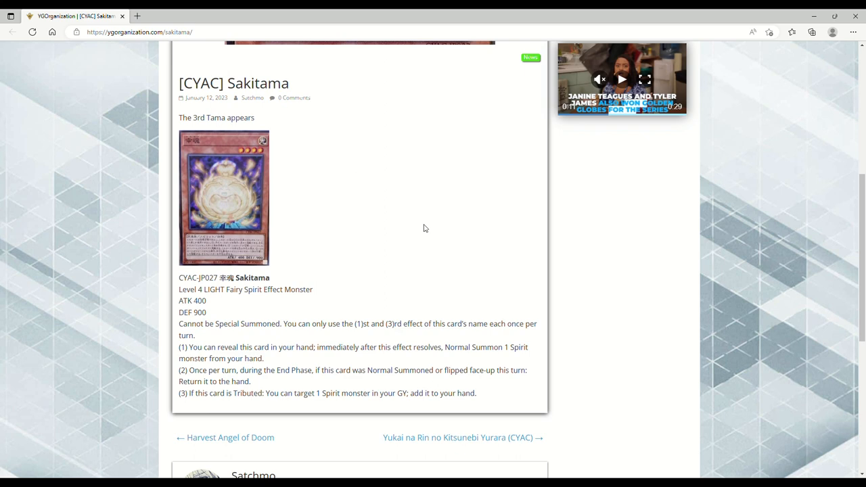
mouse_move(405, 214)
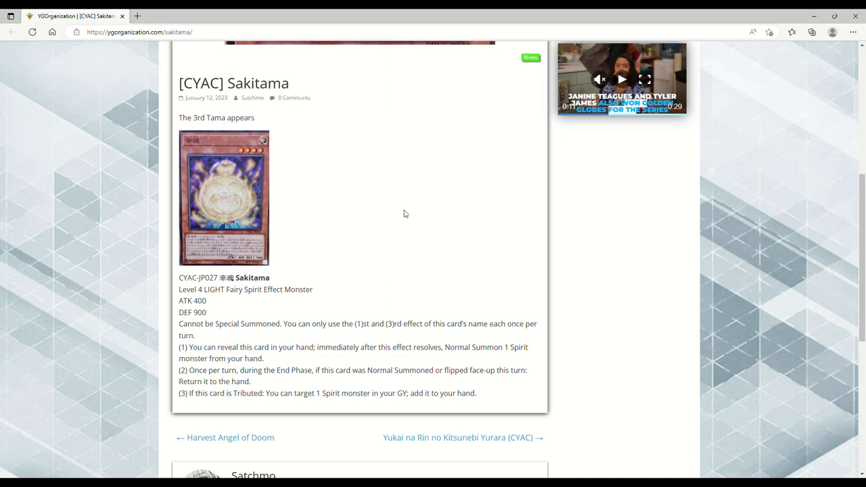